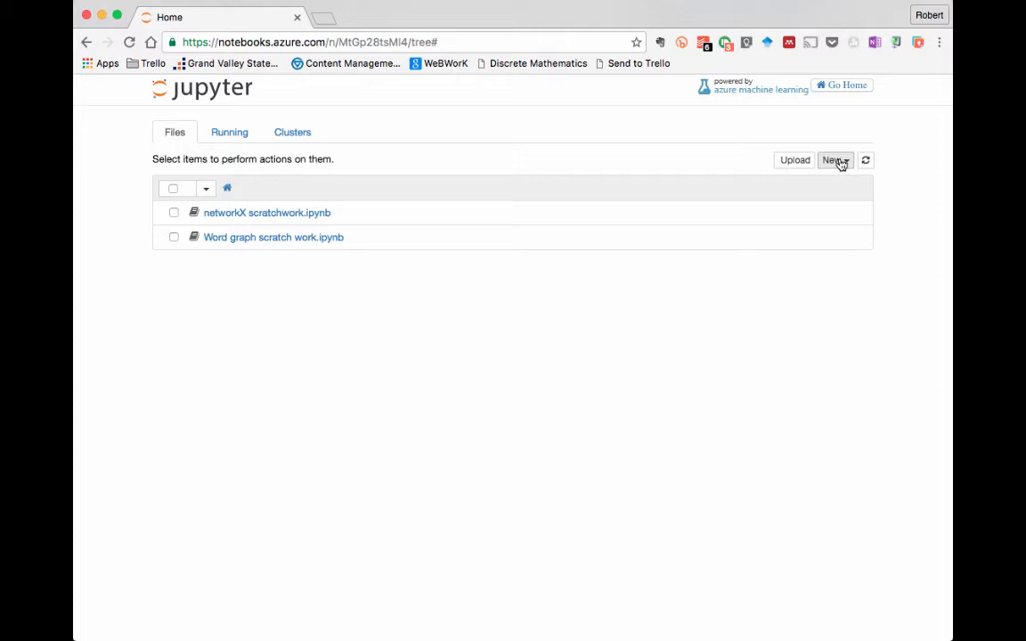
pyautogui.moveTo(506, 310)
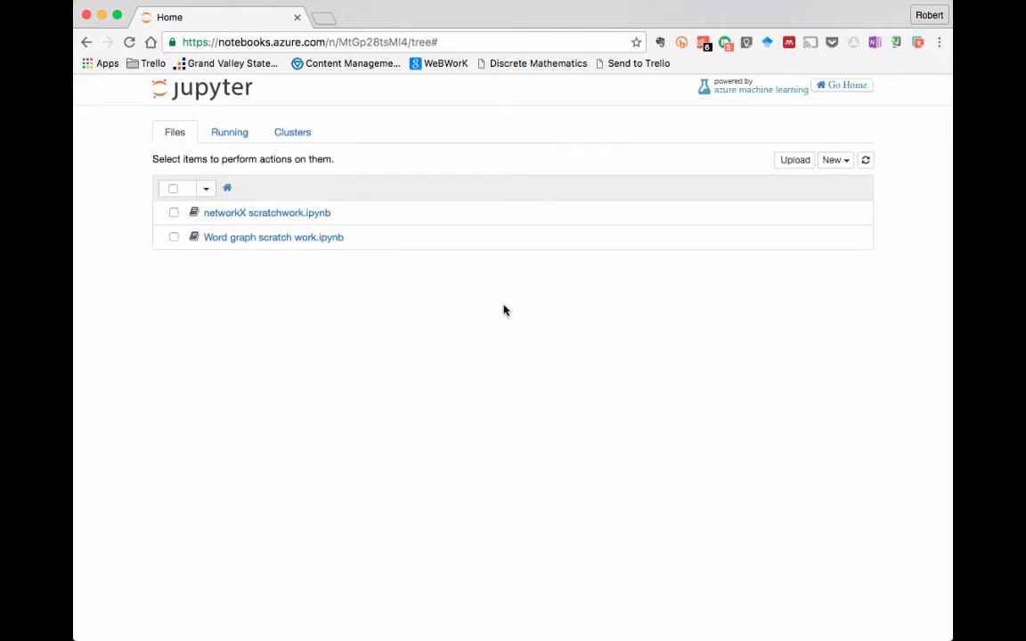
pyautogui.moveTo(623, 307)
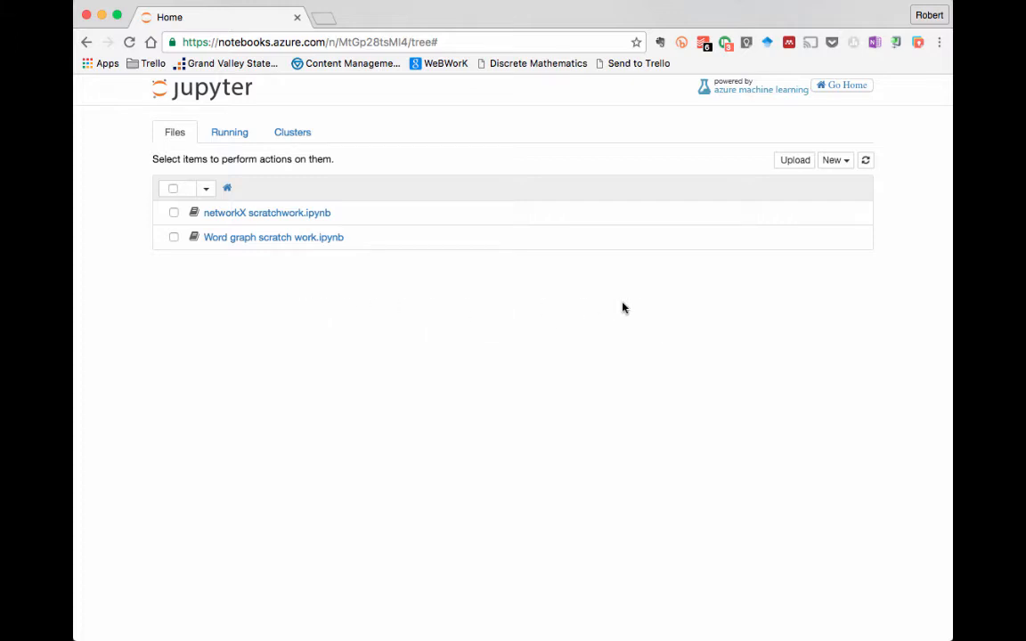
pyautogui.moveTo(769, 306)
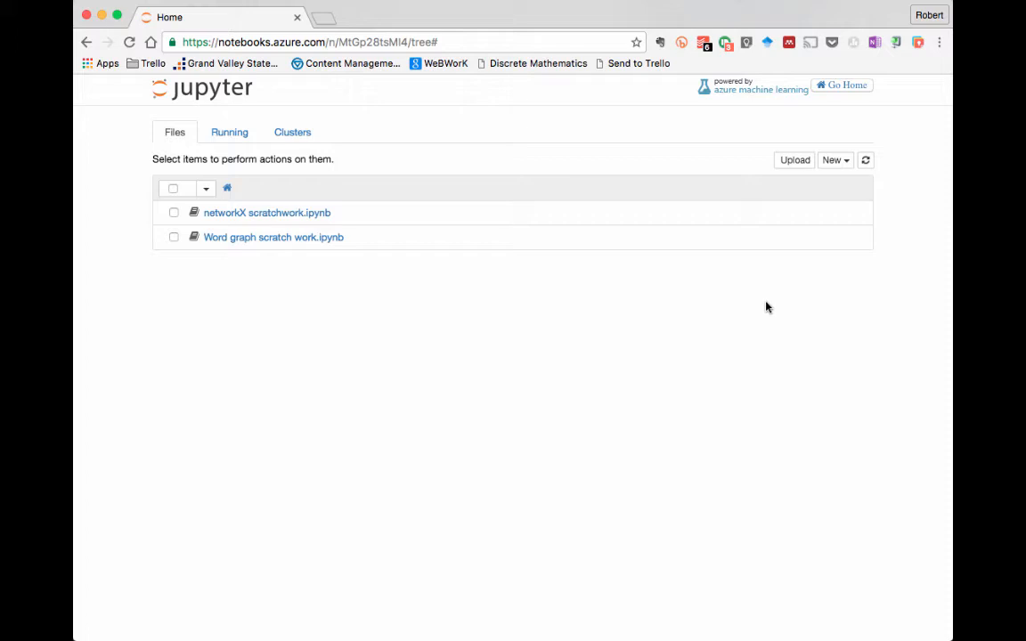
pyautogui.moveTo(830, 285)
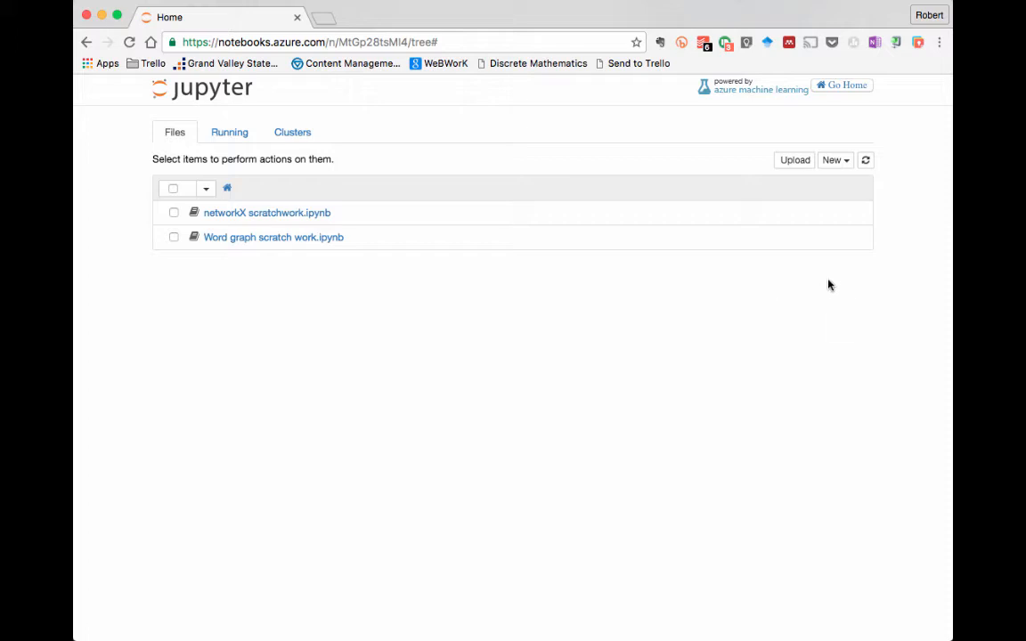
pyautogui.moveTo(880, 270)
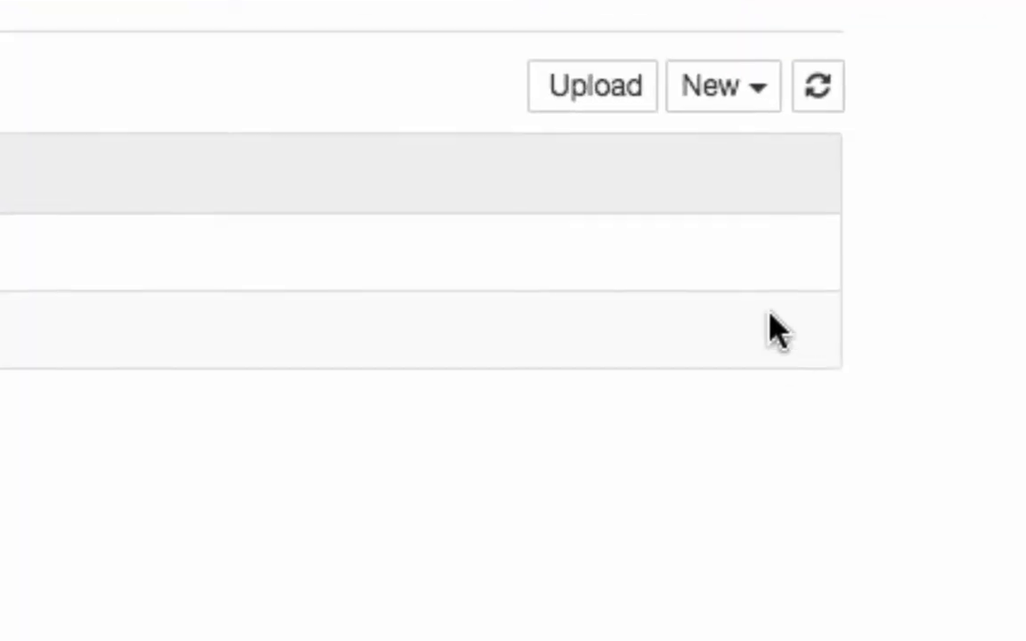
# Step: Show the New menu offering a folder, terminal, or Python 2/3 or R notebook
pyautogui.click(719, 87)
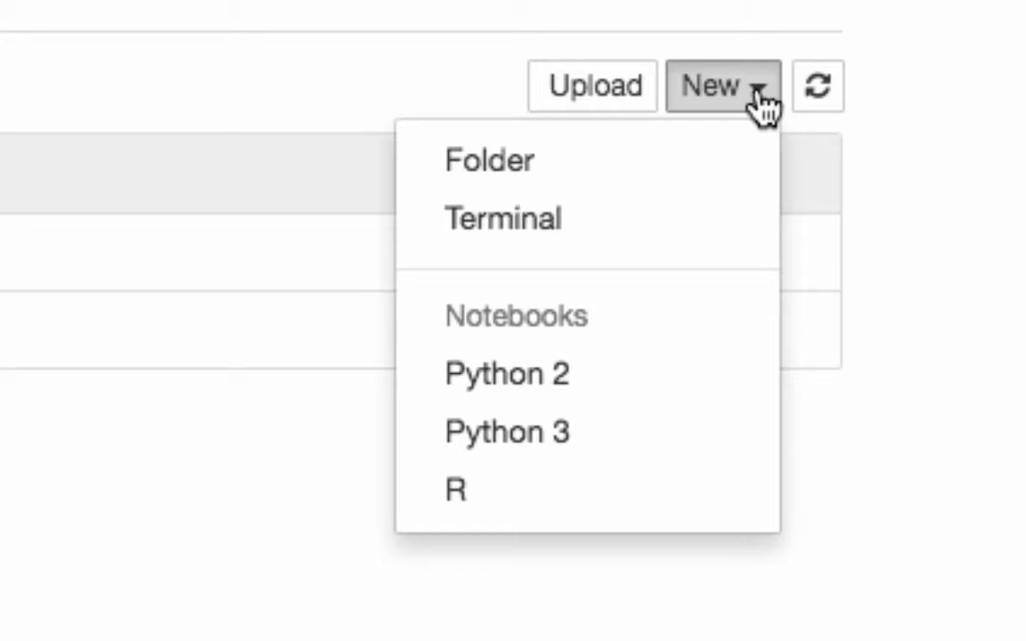
pyautogui.moveTo(698, 495)
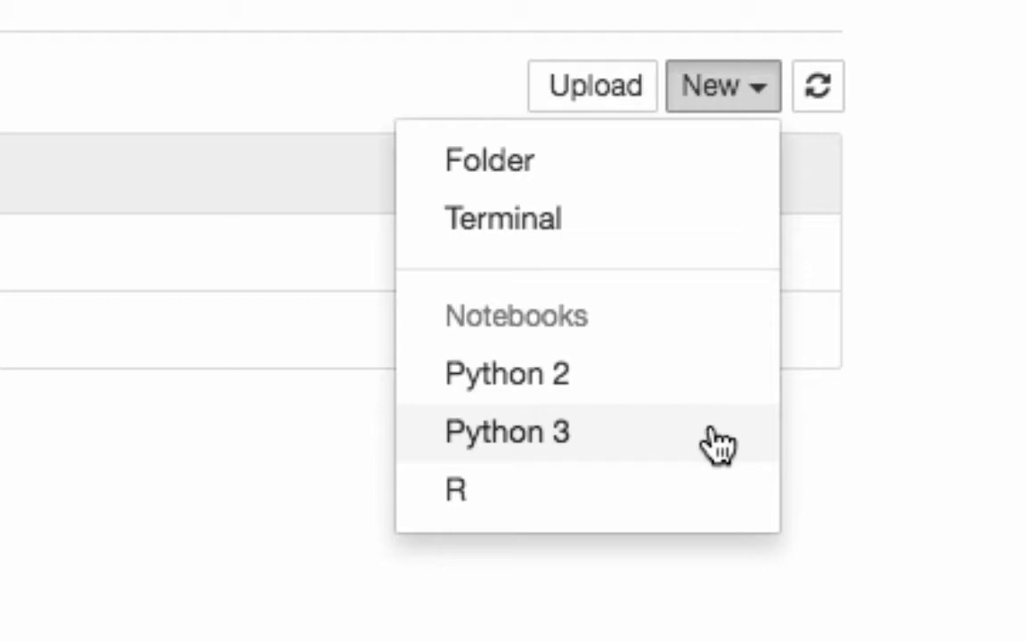
pyautogui.moveTo(667, 466)
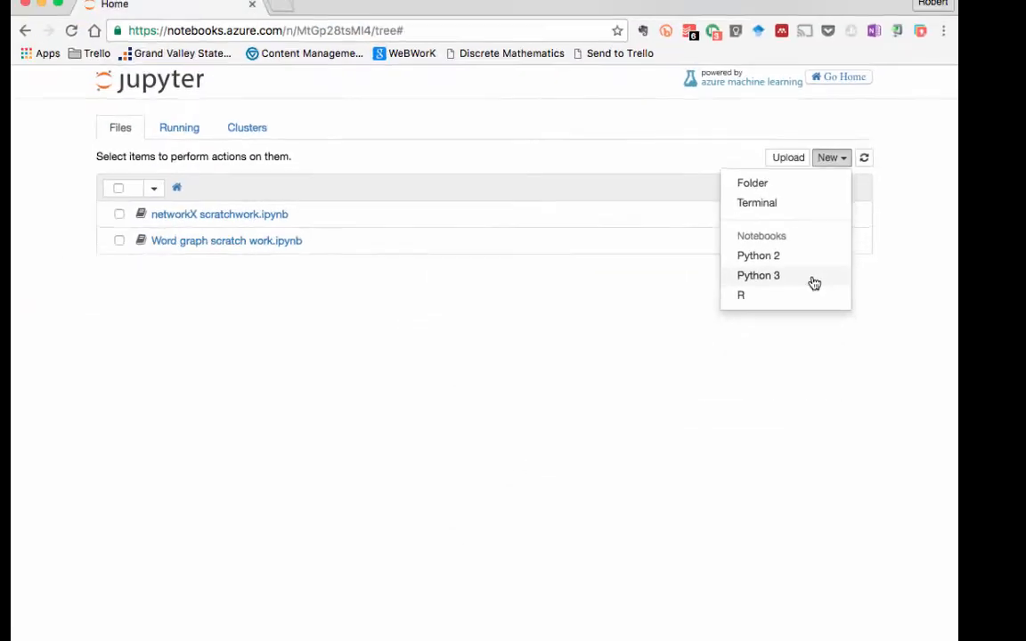
# Step: Create an untitled Python 3 notebook and keep its first cell as a Code cell
pyautogui.click(758, 274)
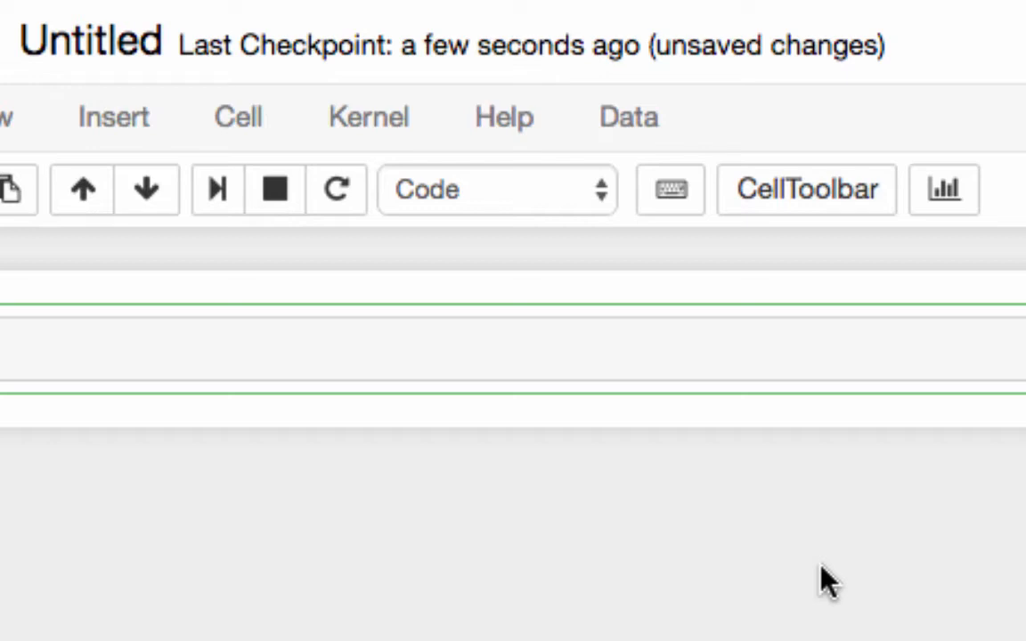
pyautogui.moveTo(597, 217)
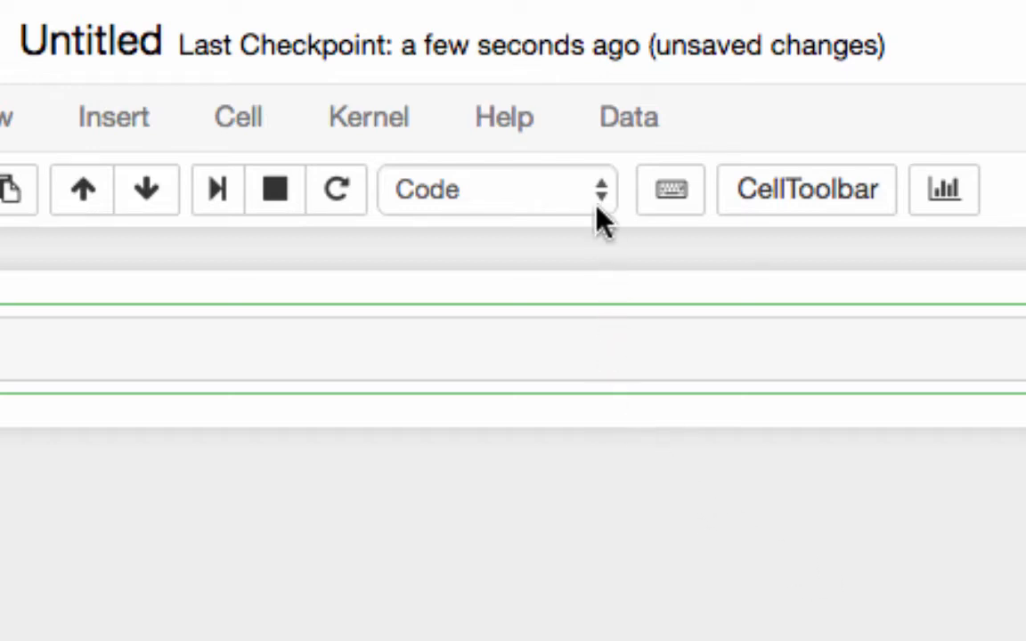
pyautogui.click(492, 189)
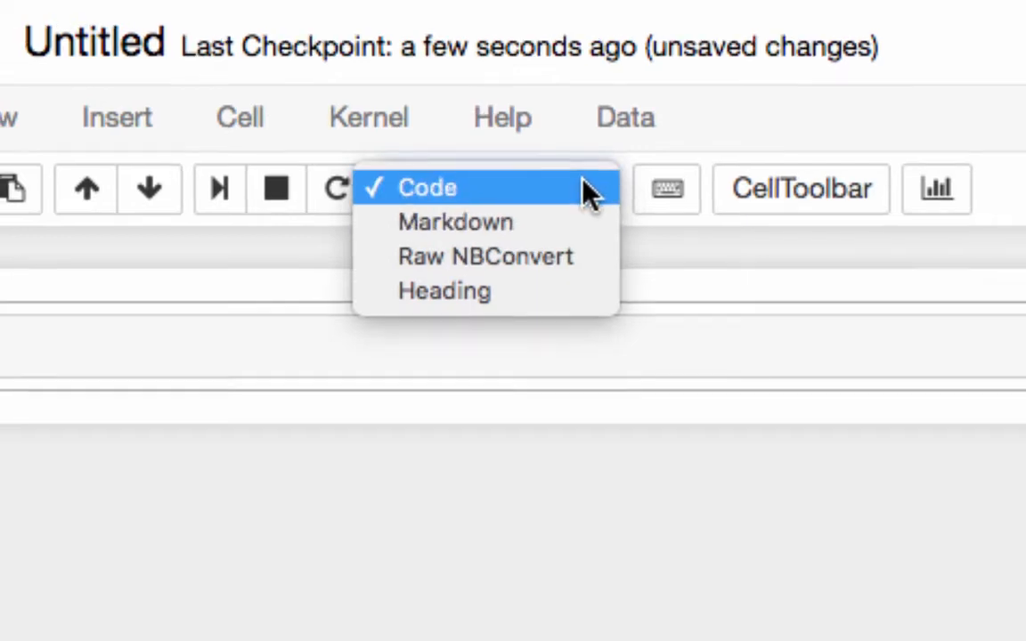
pyautogui.click(431, 187)
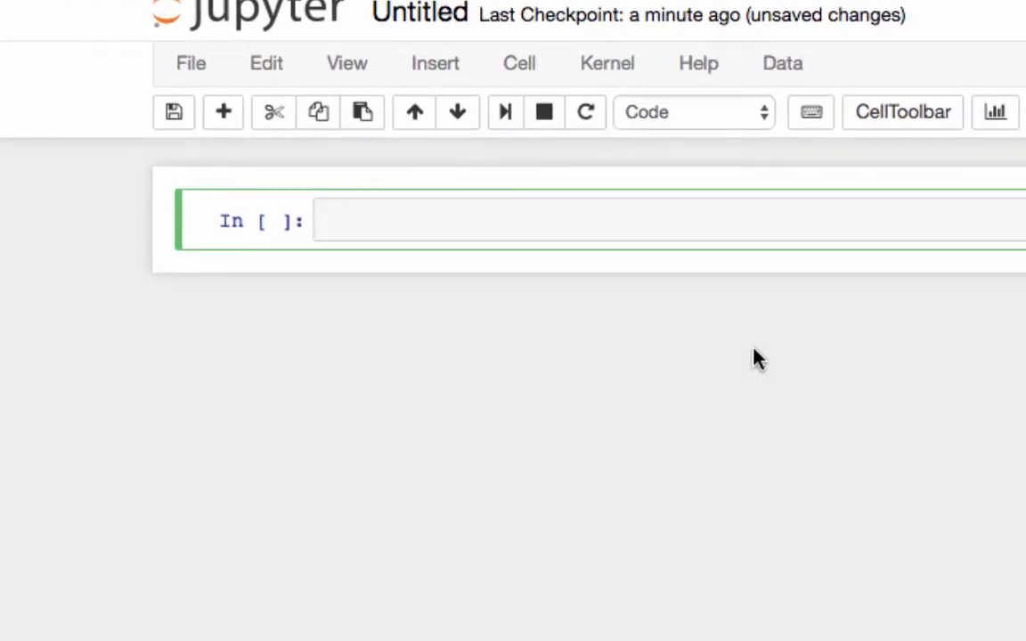
# Step: Run 2**10 in the first cell, giving 1024 with a fresh cell below
pyautogui.write('2**')
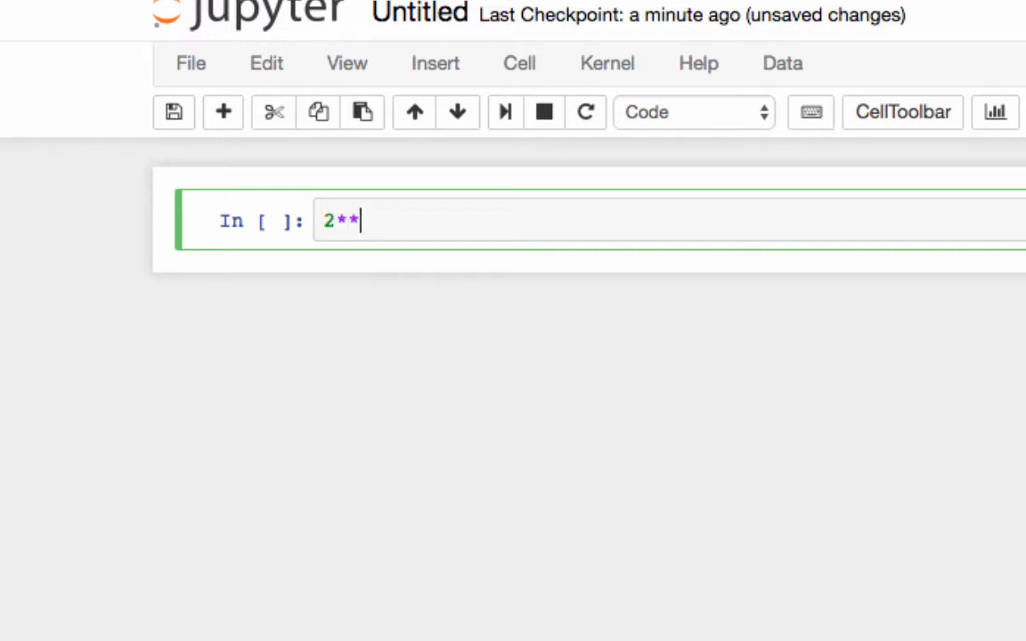
pyautogui.write('10')
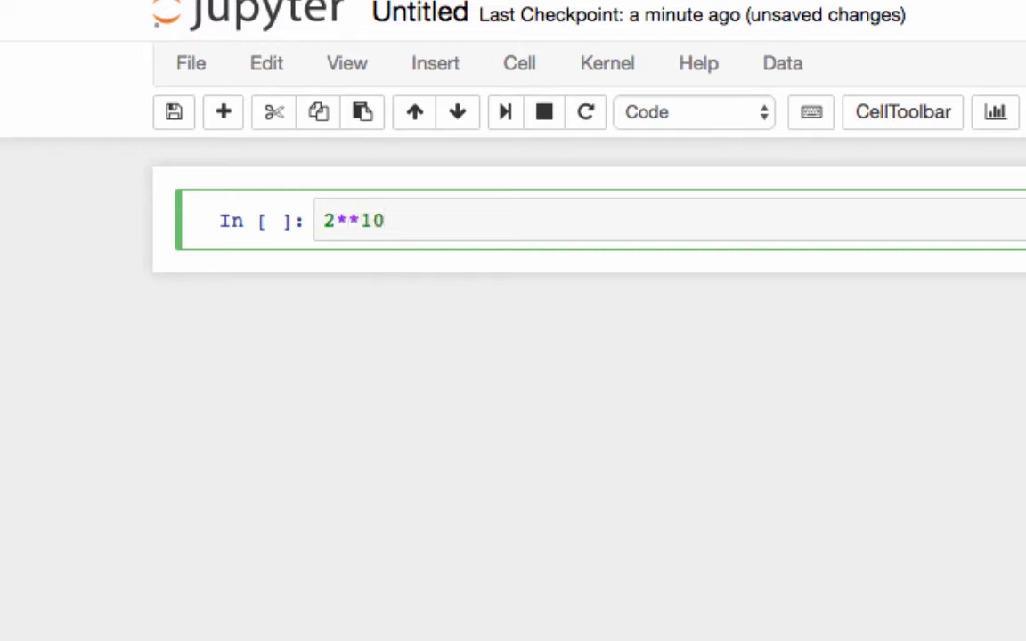
pyautogui.press('enter')
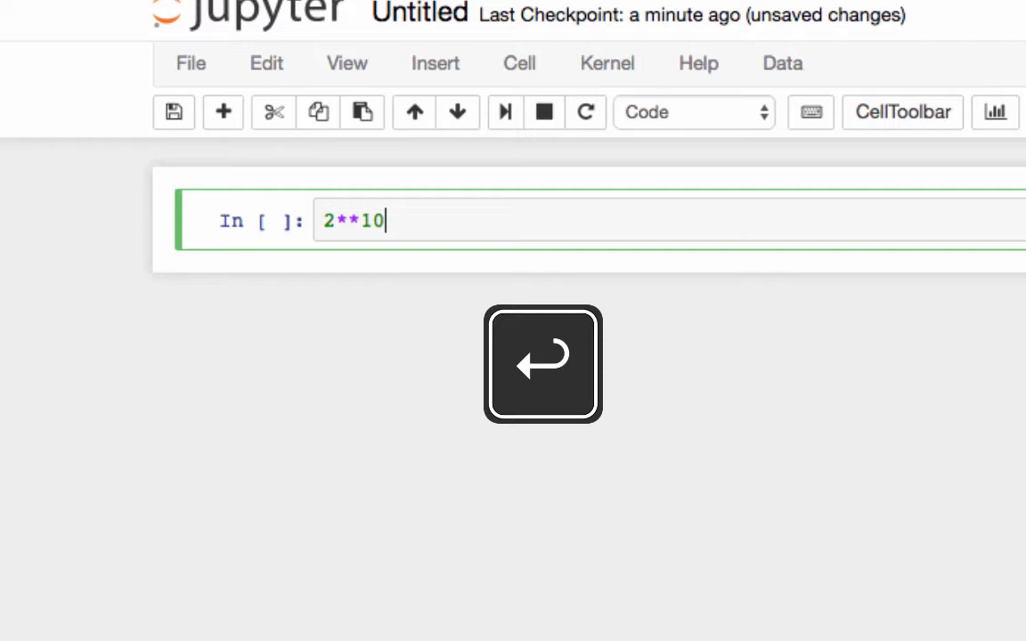
pyautogui.press('enter')
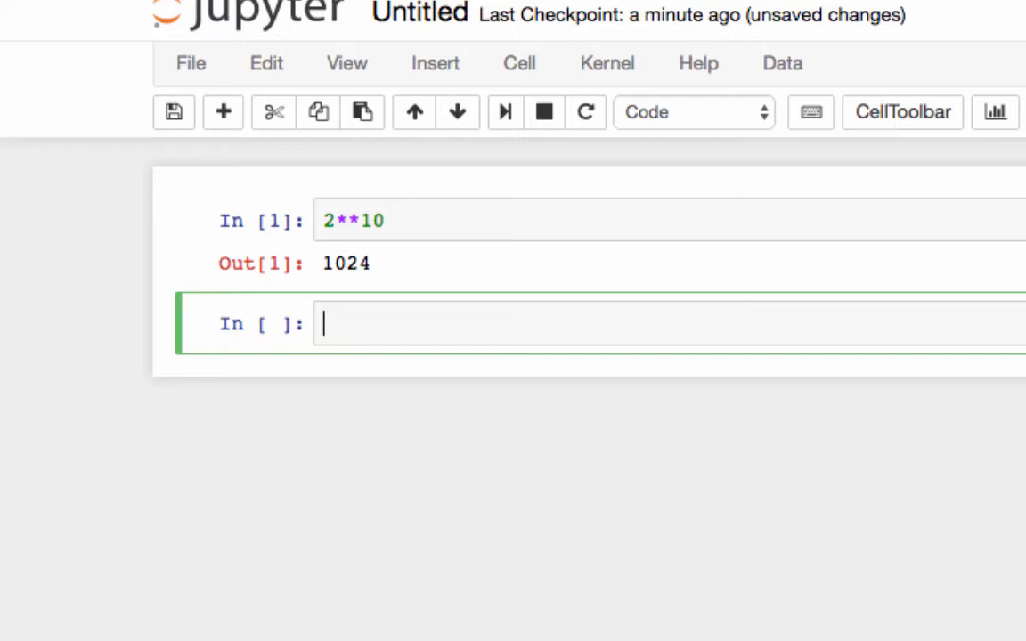
pyautogui.moveTo(759, 357)
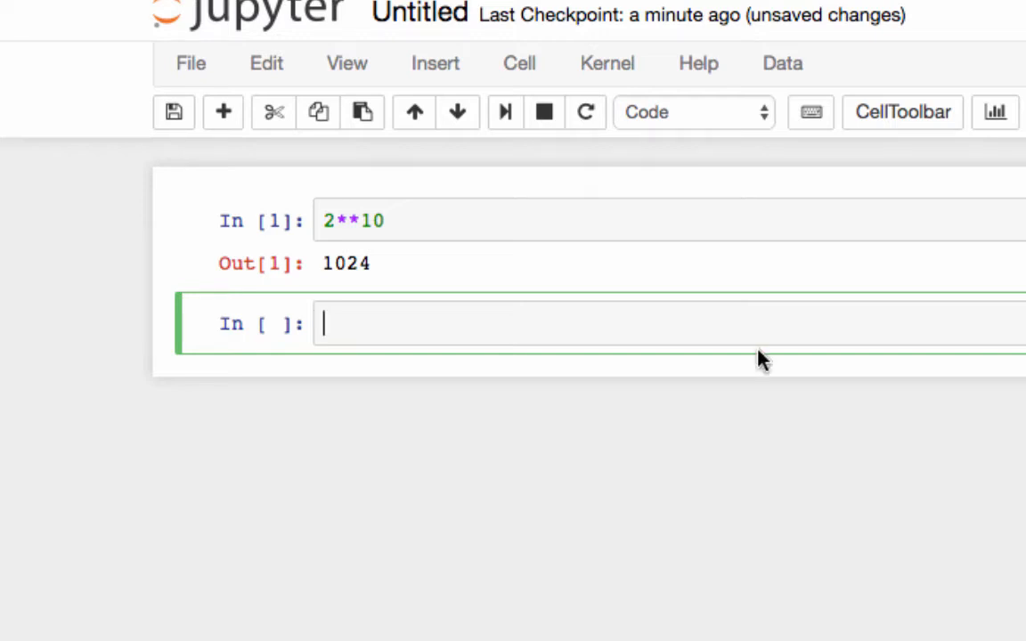
# Step: Run 'for i in range(11): print(2**i)' to list powers of two from 1 to 1024
pyautogui.write('for i')
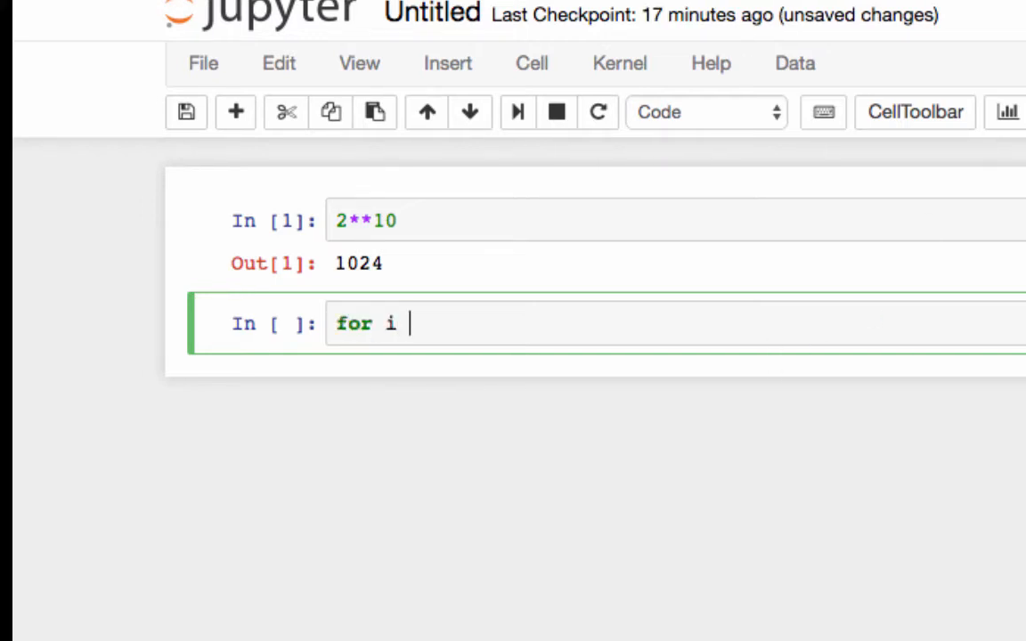
pyautogui.write('in range(10):')
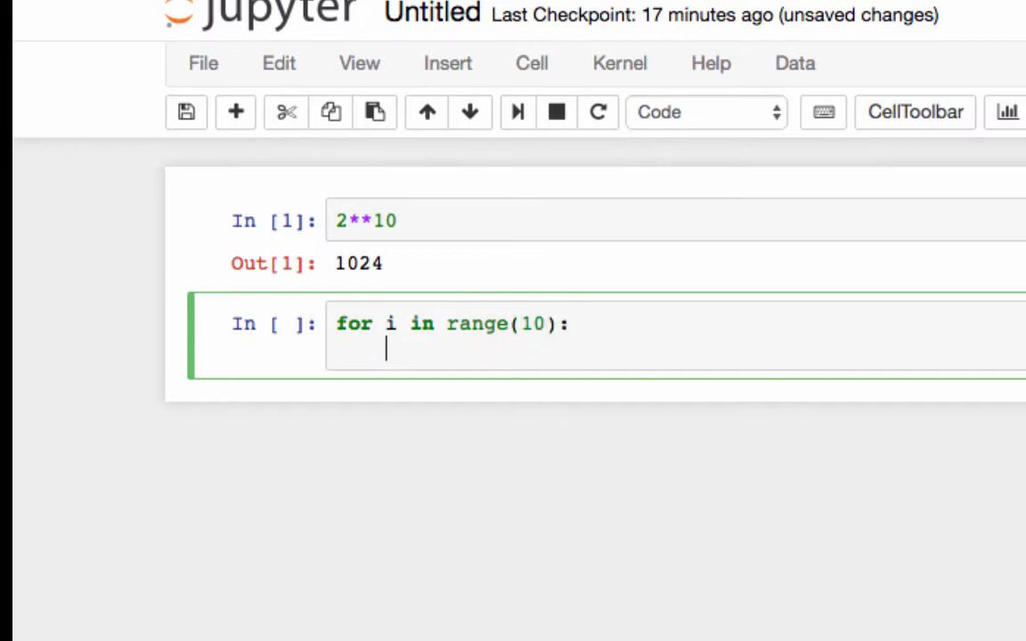
pyautogui.write('print(2')
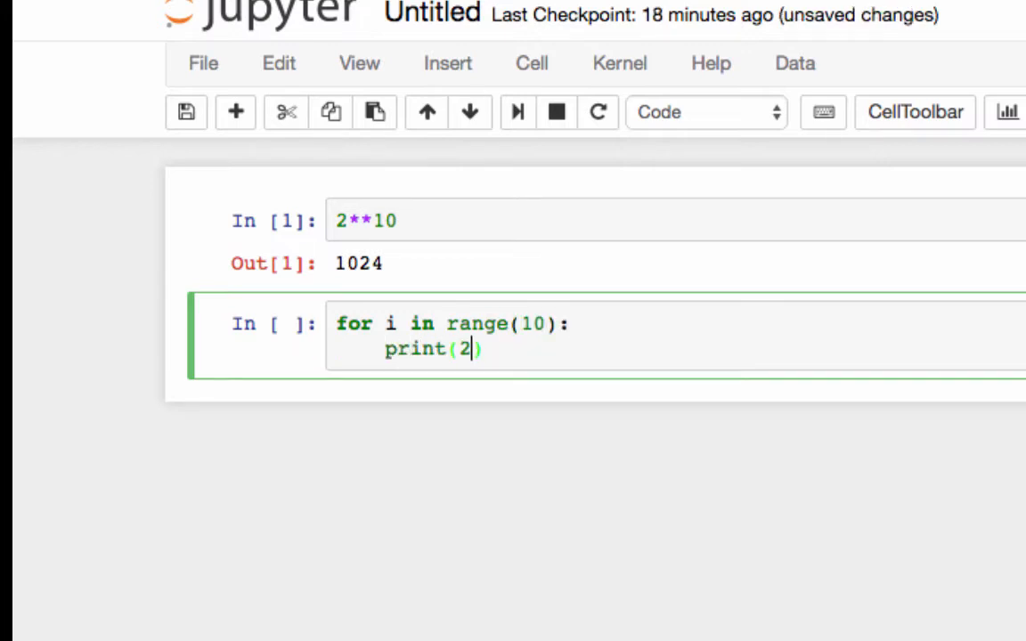
pyautogui.write('**i')
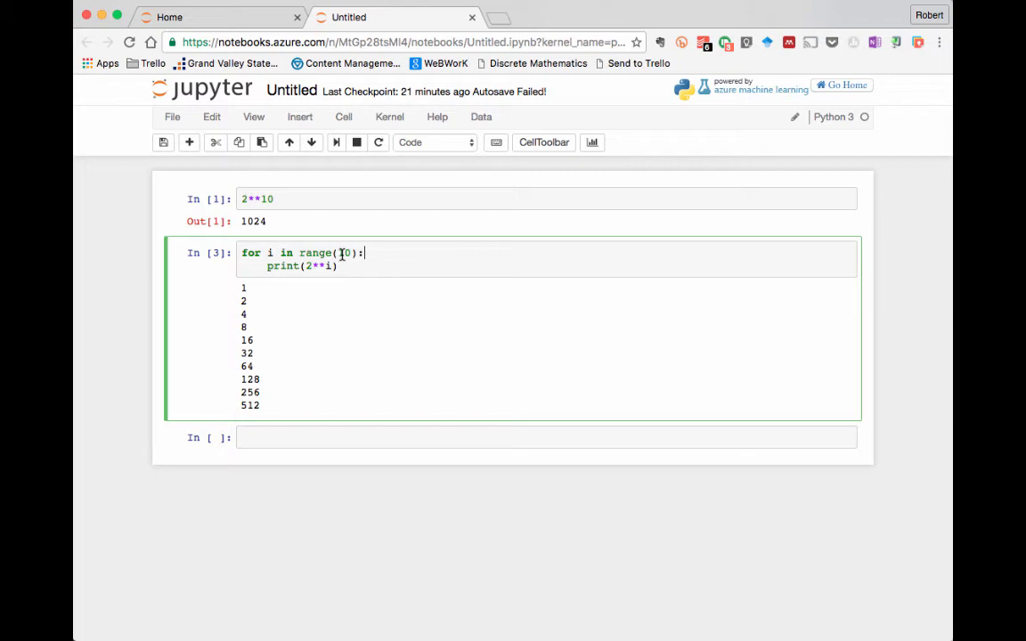
pyautogui.write('11')
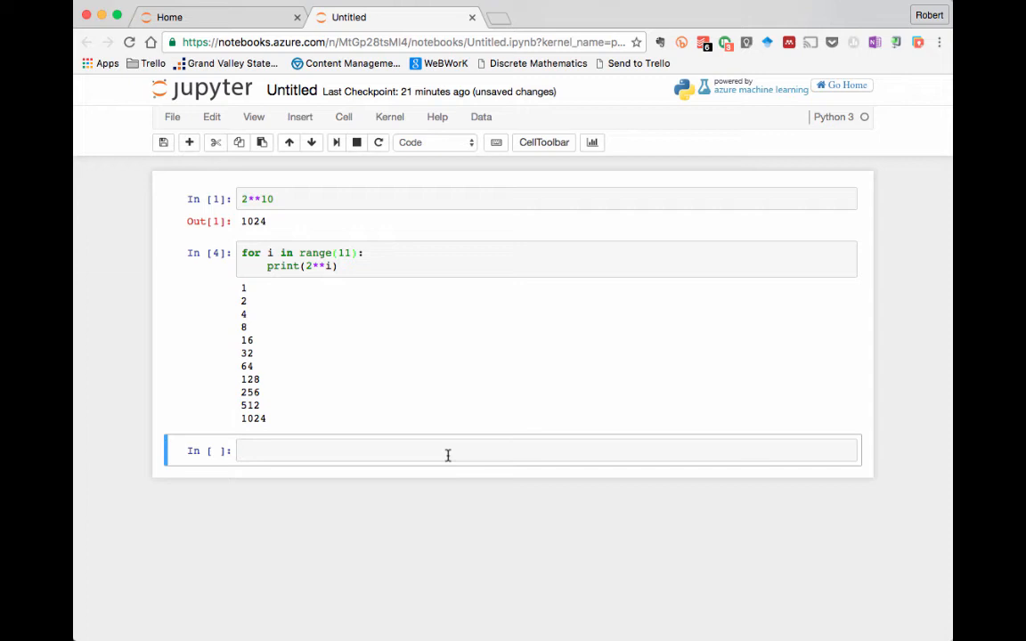
# Step: Recall Out[1] as 1024, then run print('Hello') after fixing its missing parenthesis
pyautogui.click(448, 451)
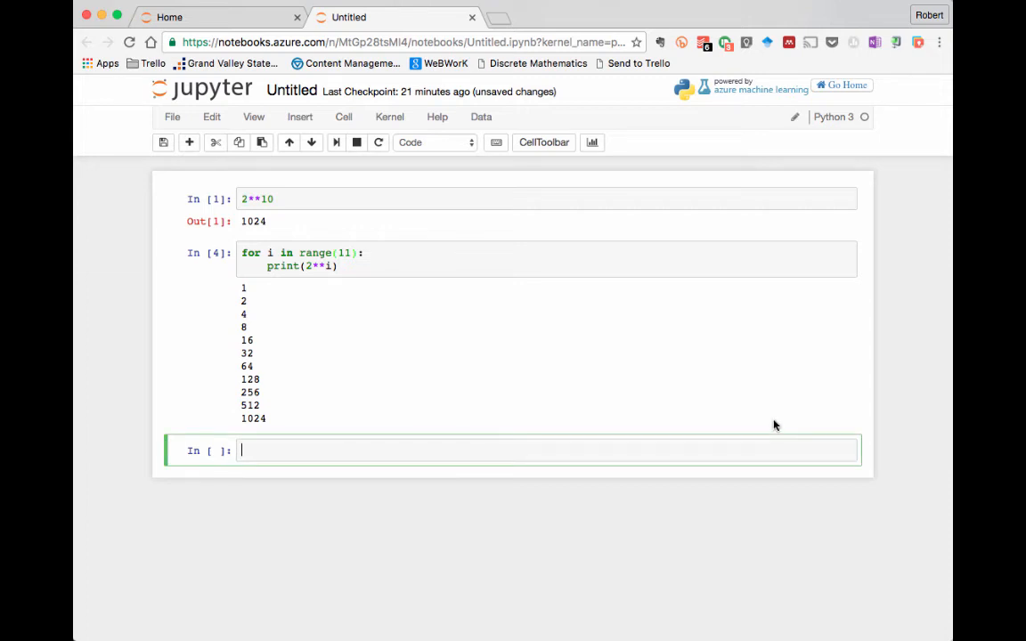
pyautogui.write('Out[1]')
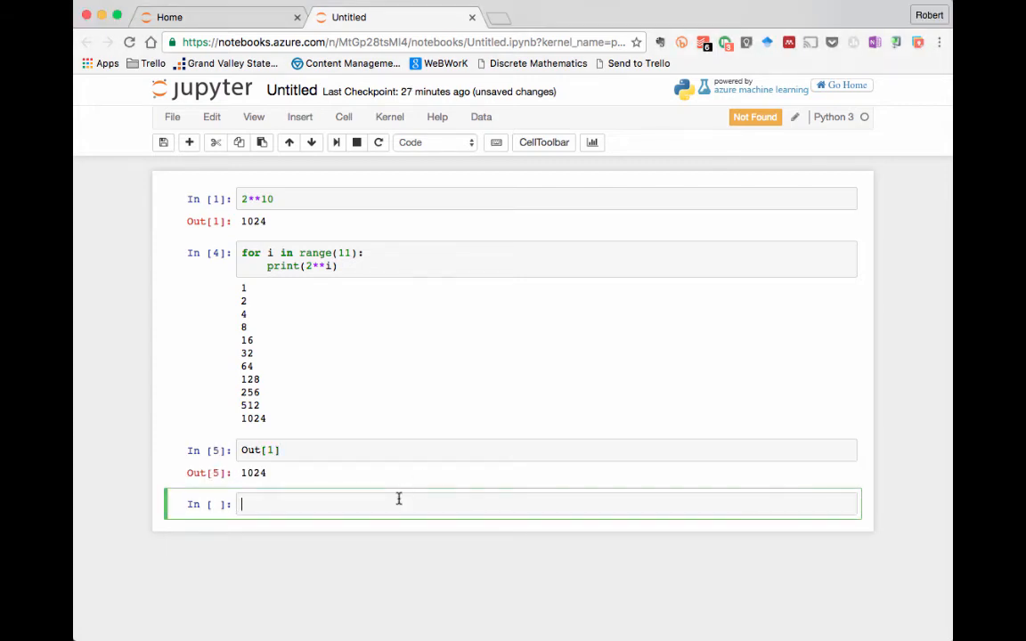
pyautogui.write("print('')")
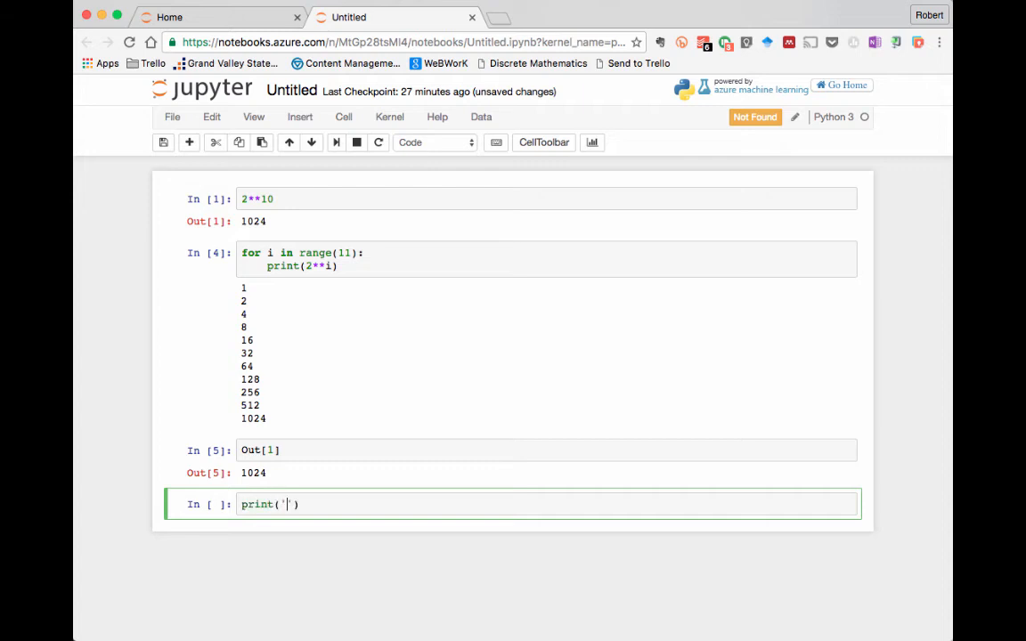
pyautogui.write('Hello')
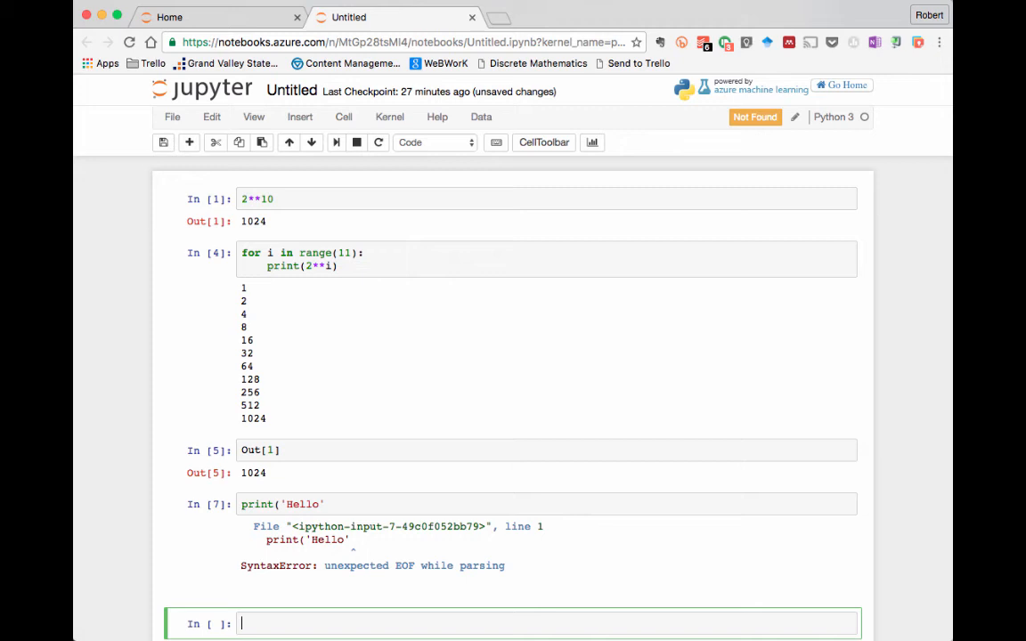
pyautogui.moveTo(433, 509)
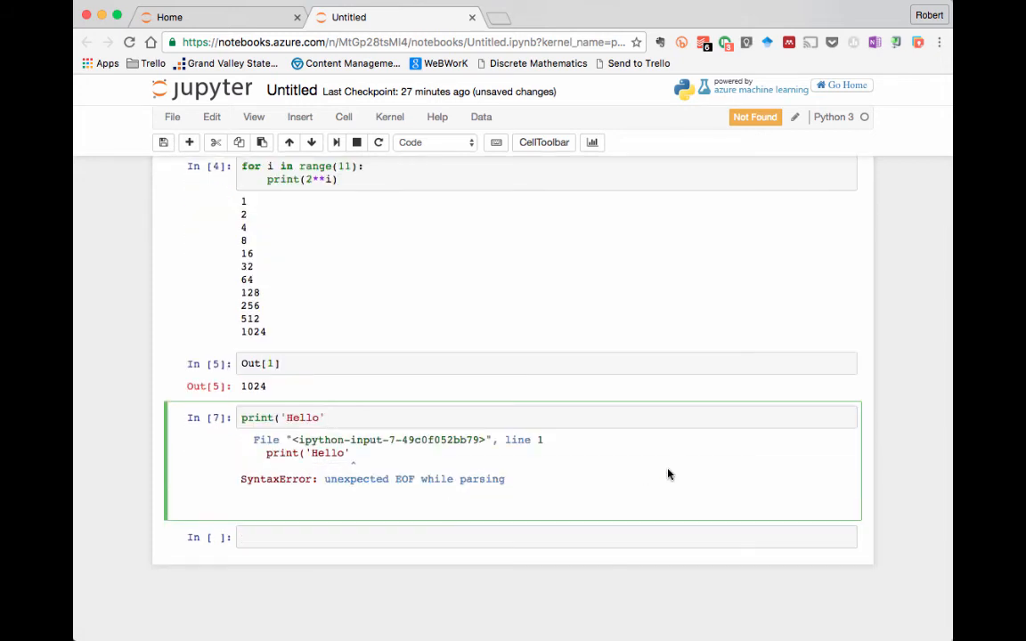
pyautogui.click(328, 417)
pyautogui.write(')')
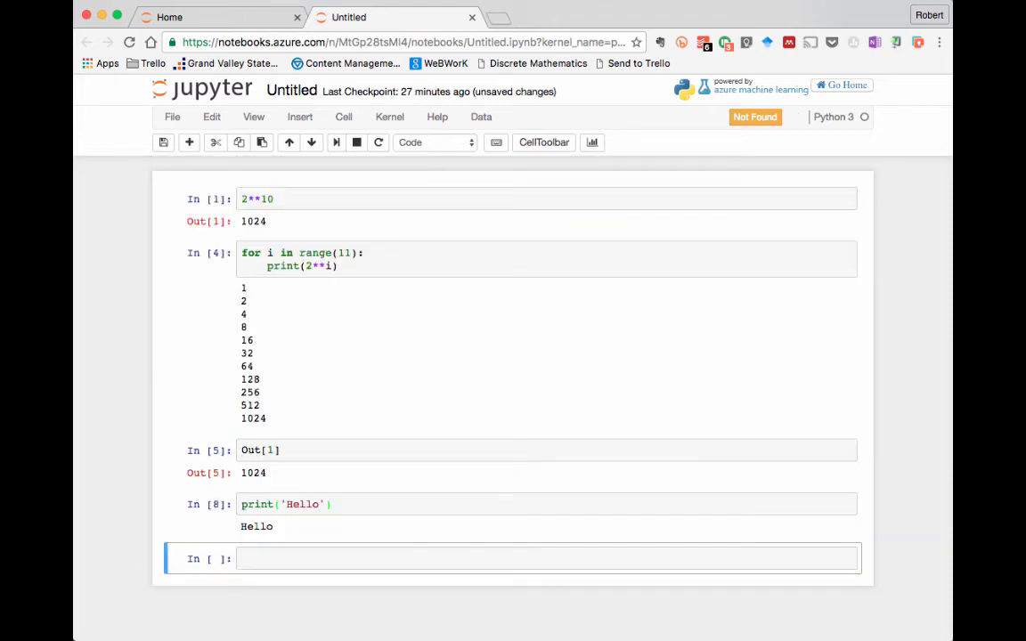
pyautogui.click(342, 559)
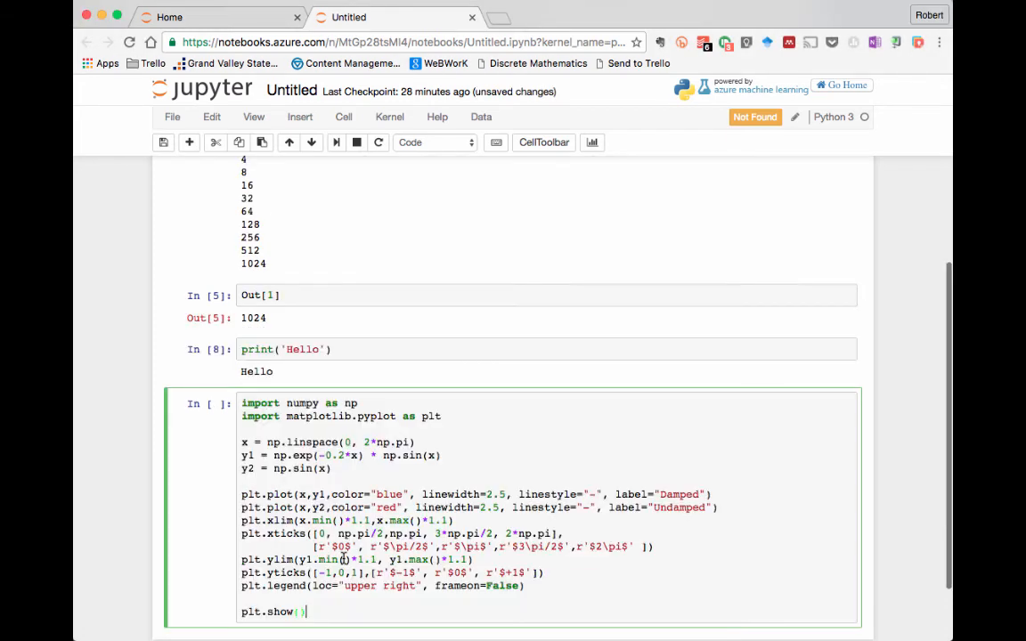
# Step: Run the numpy/matplotlib cell drawing damped and undamped sine curves with a legend
pyautogui.scroll(-3)
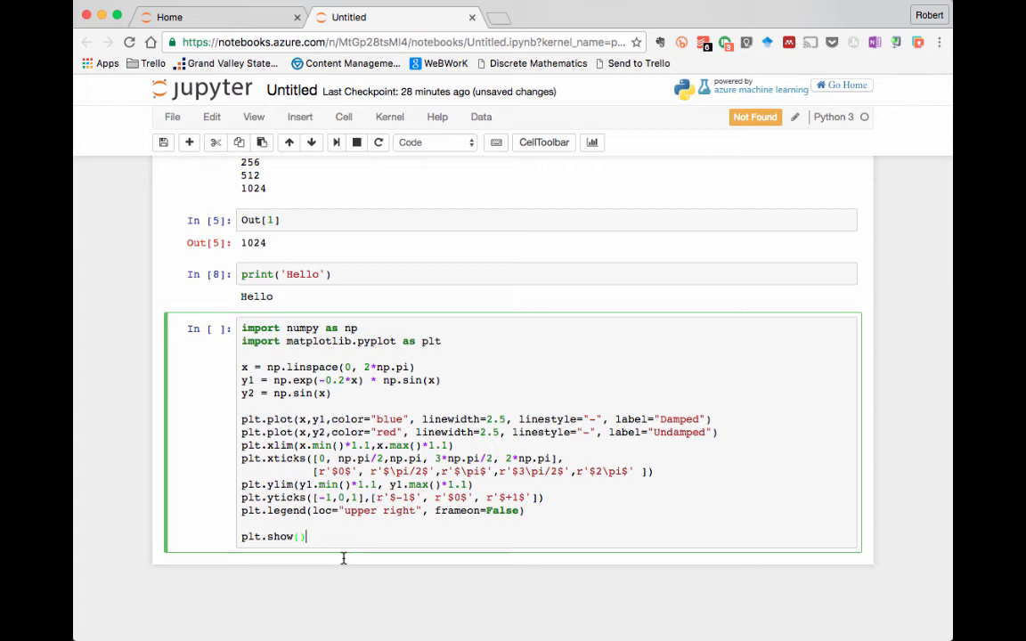
pyautogui.moveTo(381, 536)
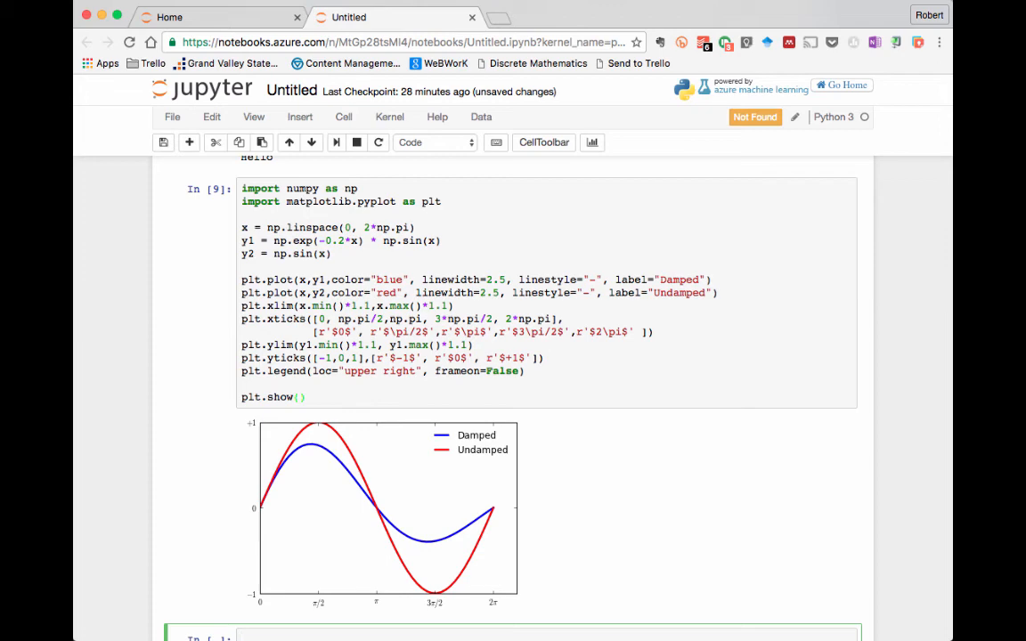
pyautogui.moveTo(737, 481)
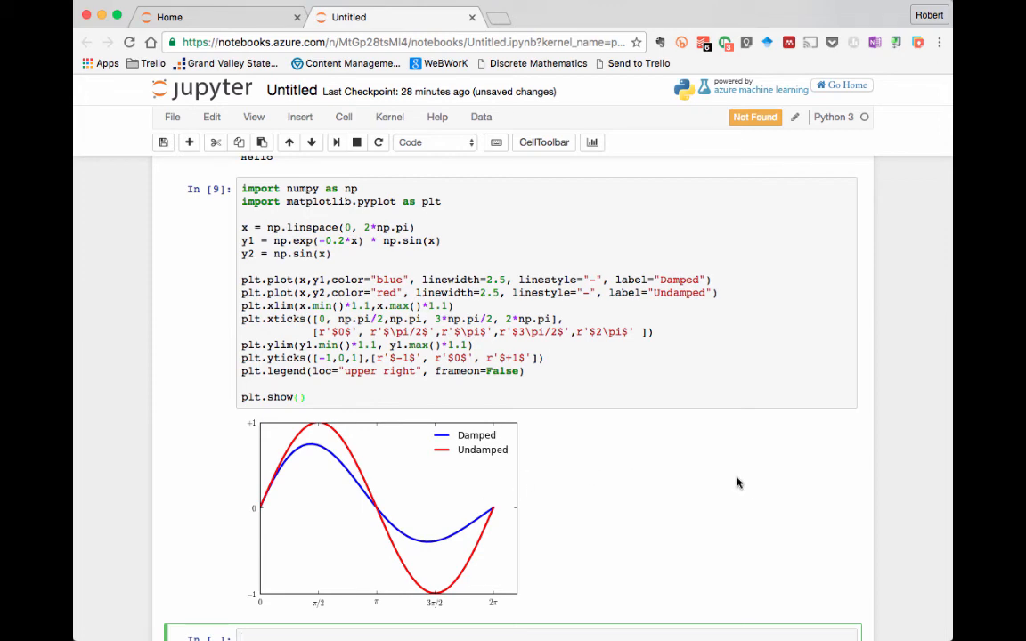
pyautogui.scroll(-3)
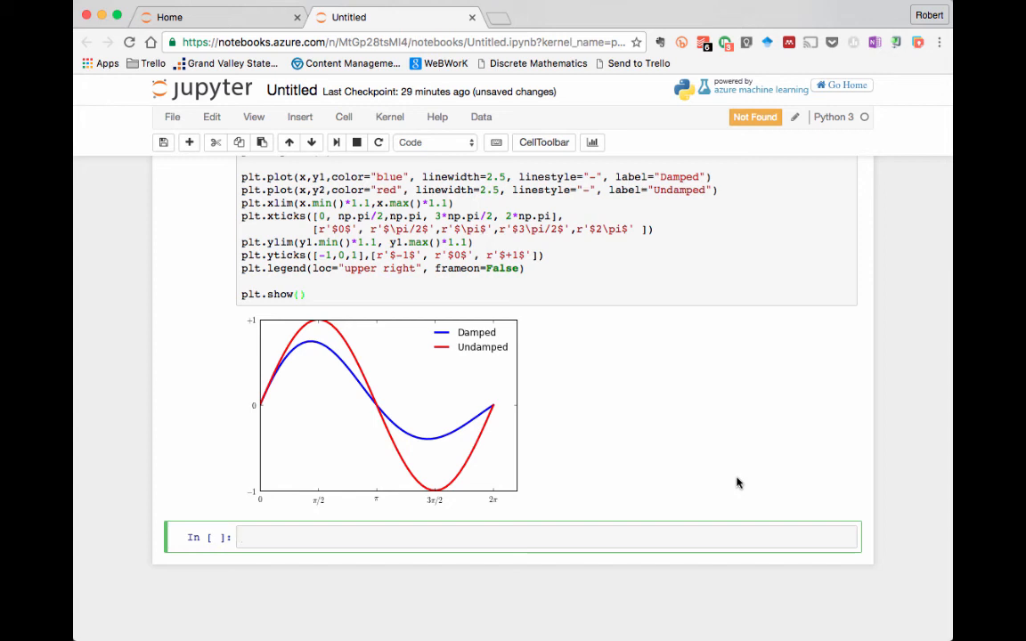
pyautogui.write('pr')
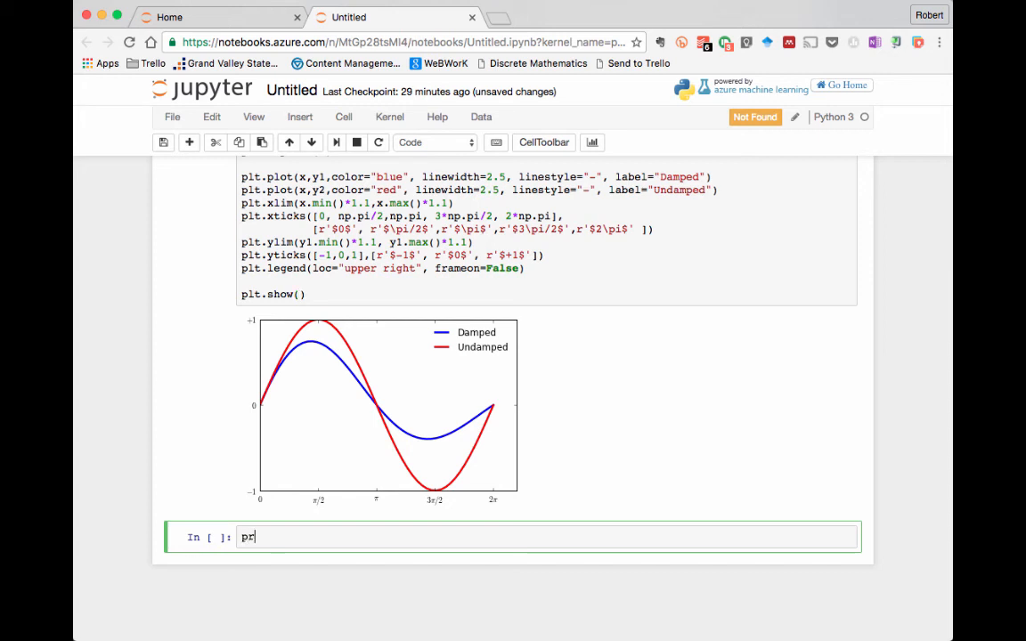
# Step: Tab-complete 'pr' to print, then define pow2list(n) returning [2**i for i in range(n+1)]
pyautogui.write('int')
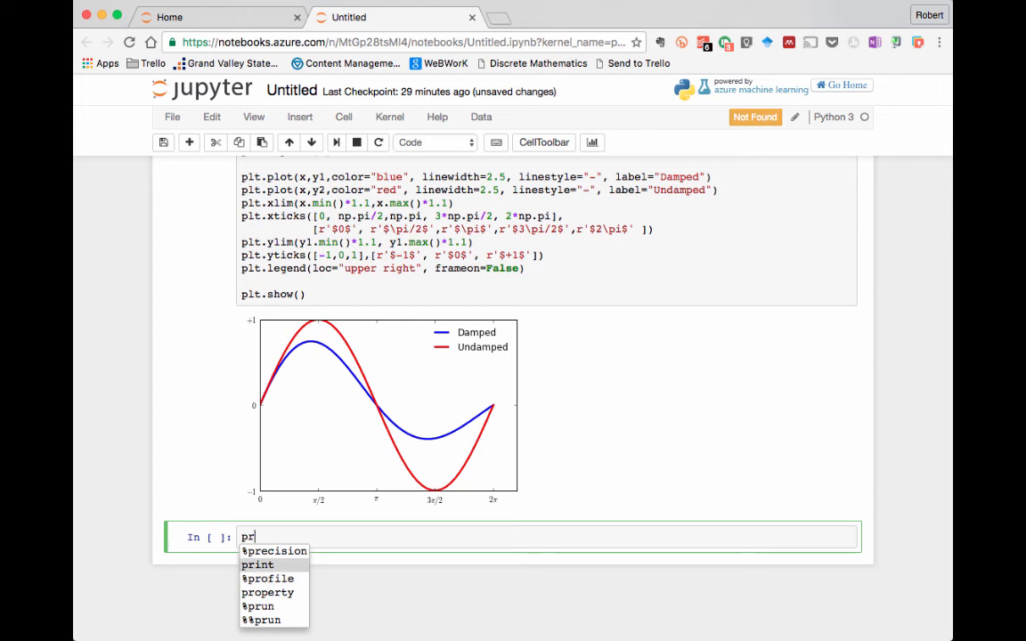
pyautogui.click(264, 562)
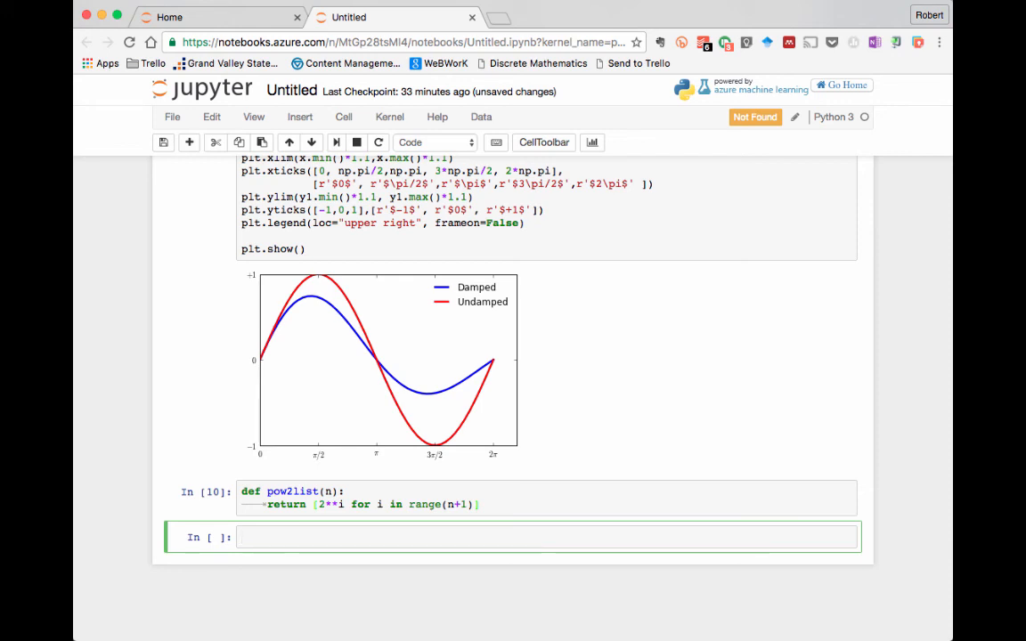
pyautogui.write('p')
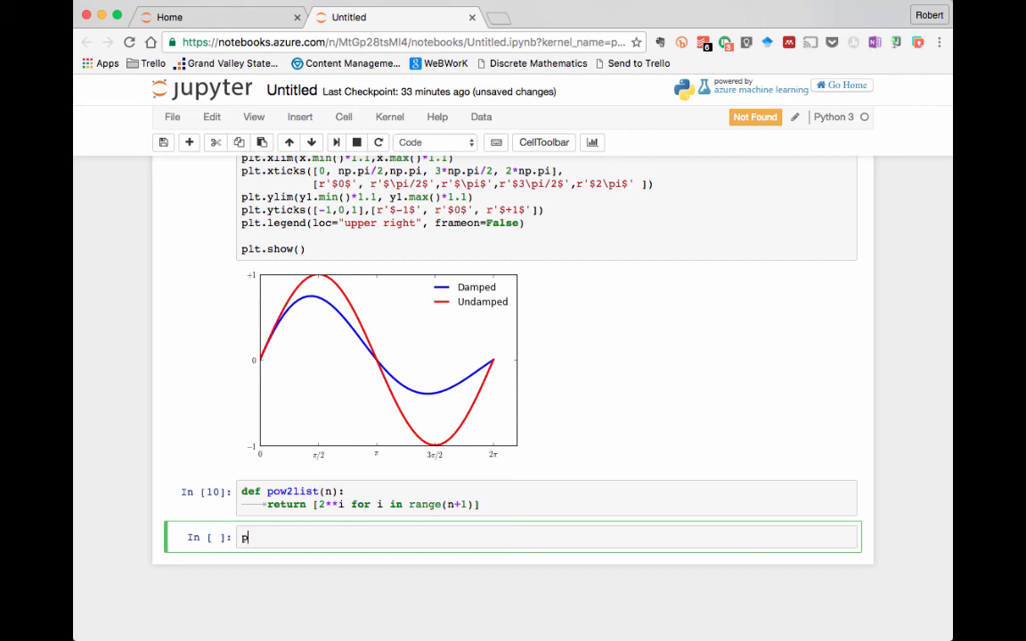
# Step: Run pow2list(10) giving 1 through 1024, then view and close the range? docstring
pyautogui.write('ow2list(10')
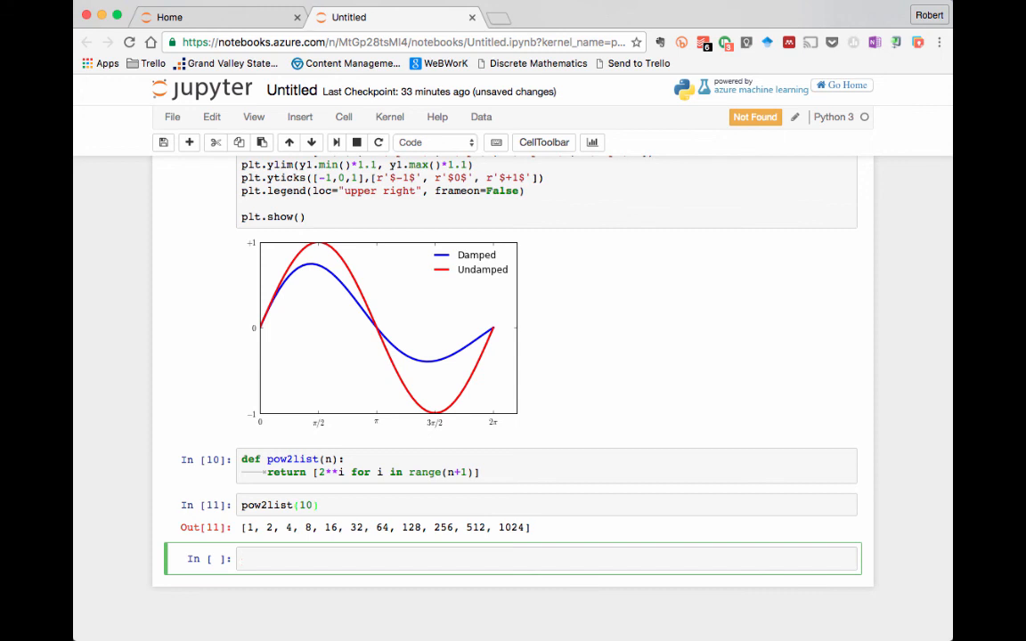
pyautogui.write('range')
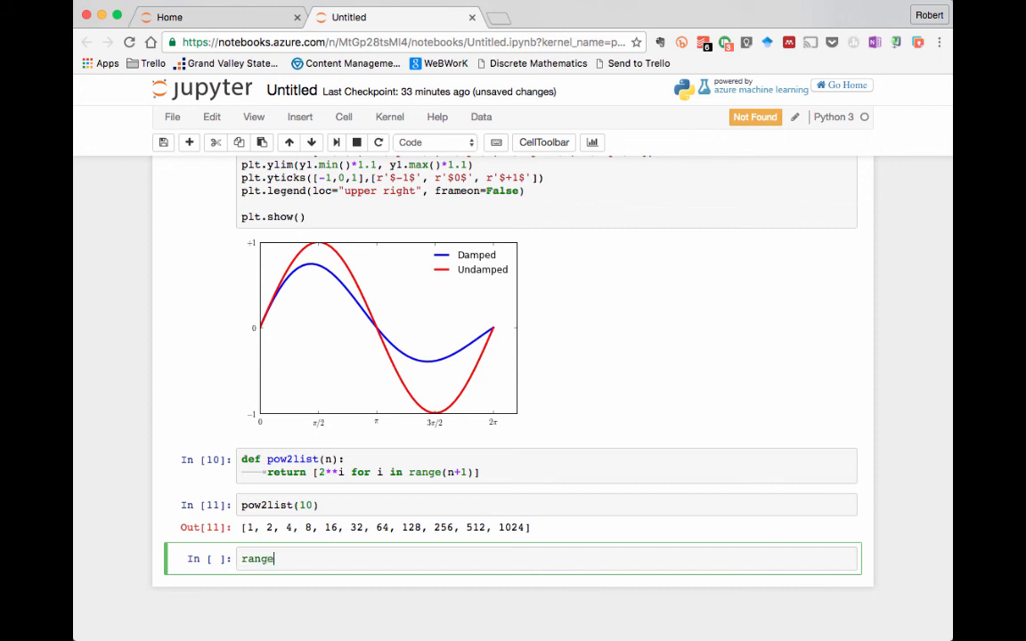
pyautogui.write('?')
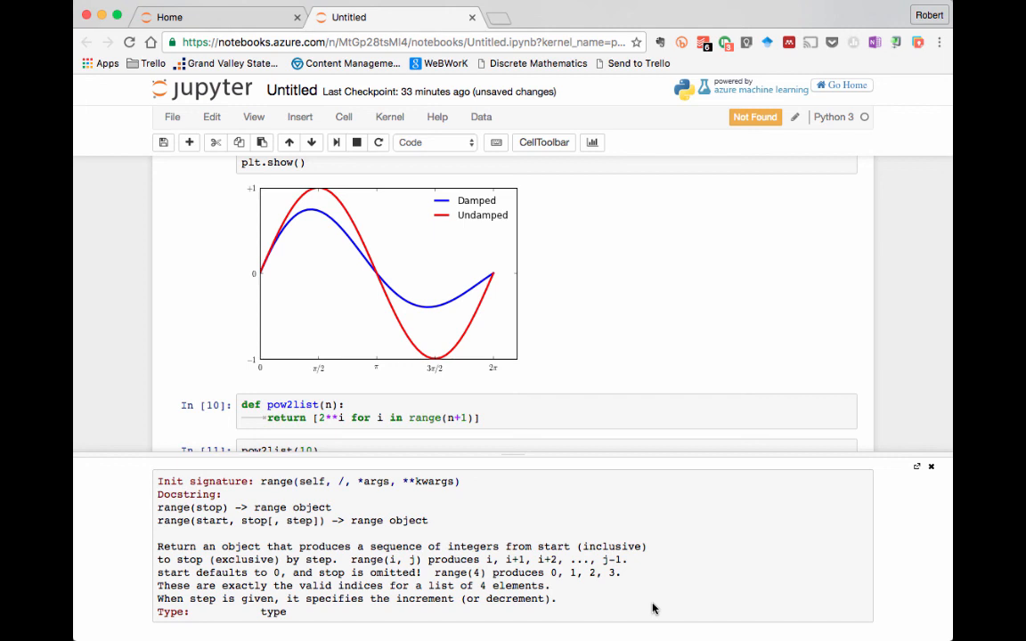
pyautogui.moveTo(910, 548)
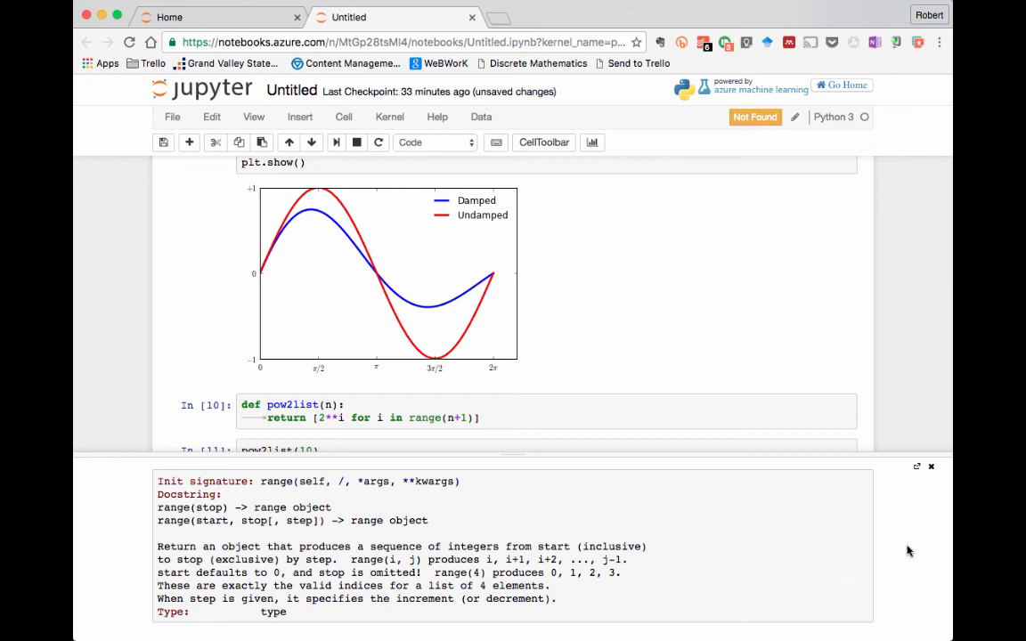
pyautogui.click(926, 474)
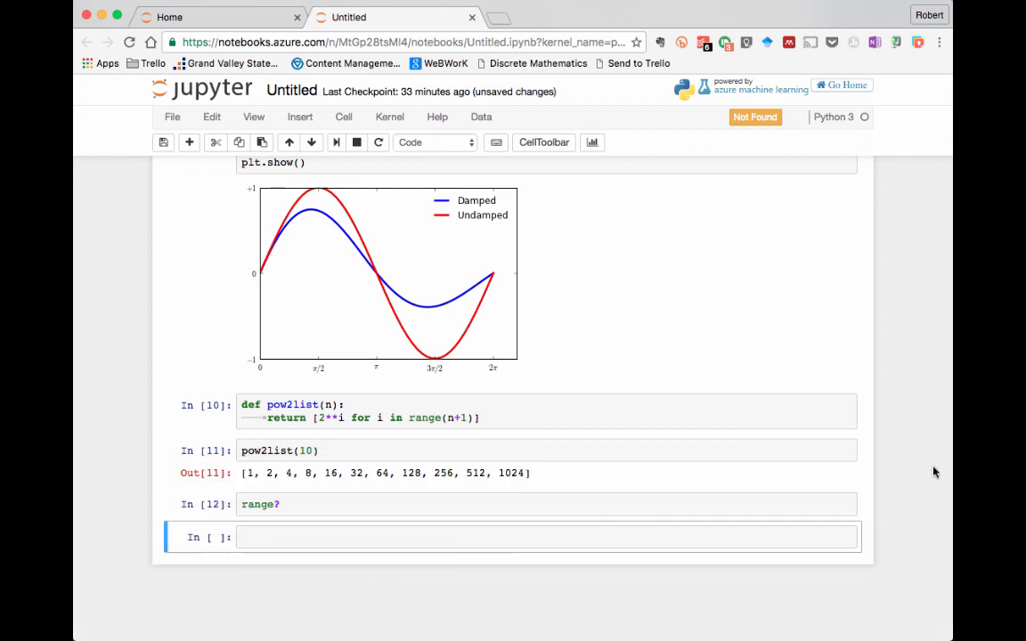
pyautogui.moveTo(461, 570)
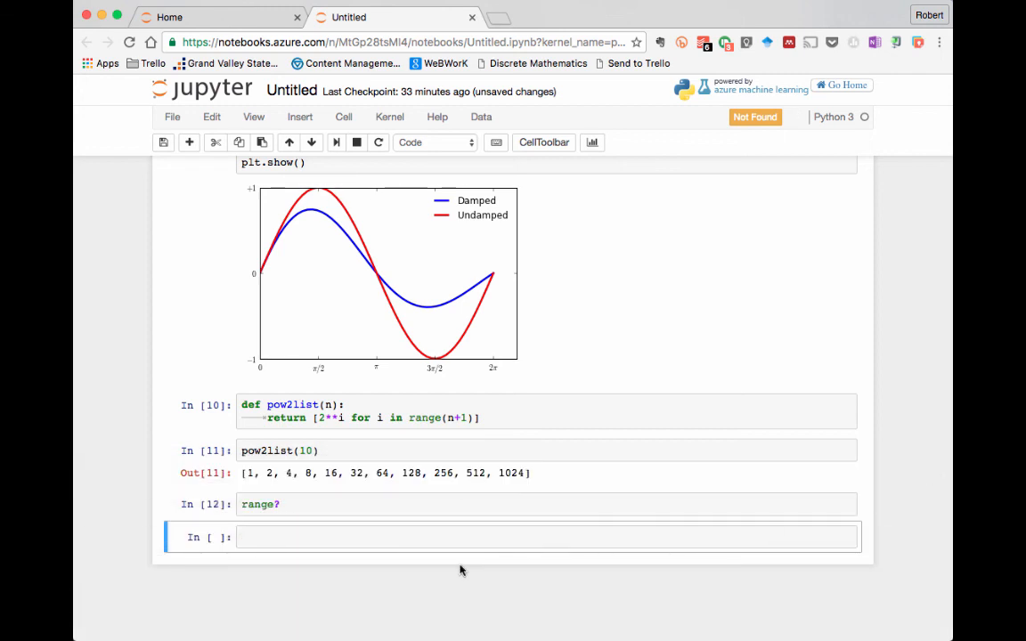